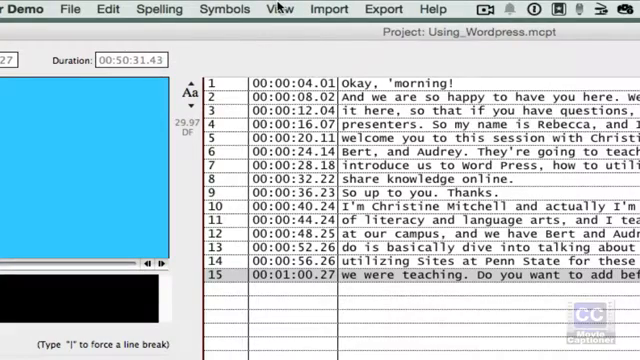
Bring up the Text Shortcuts Editor from the View menu.
left_click(268, 8)
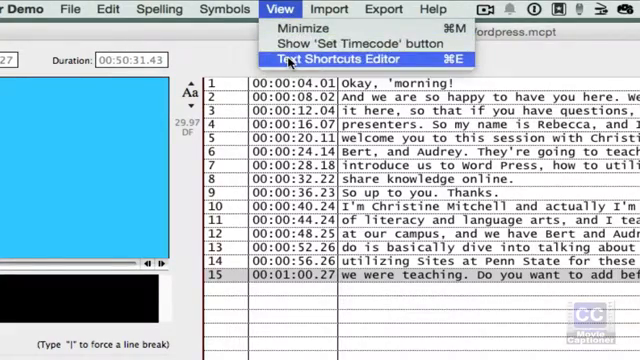
left_click(332, 60)
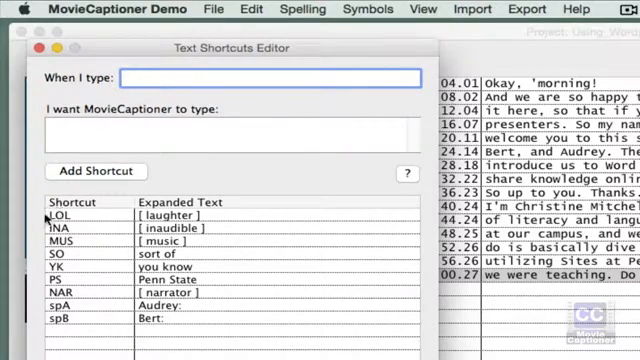
Add a new shortcut spA expanding to Audrey and return to the captioning window.
left_click(60, 216)
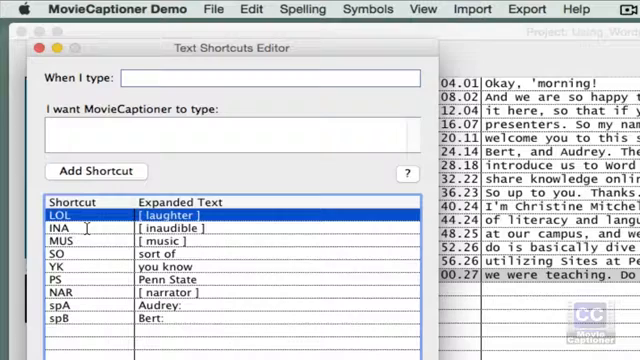
left_click(70, 228)
type("s")
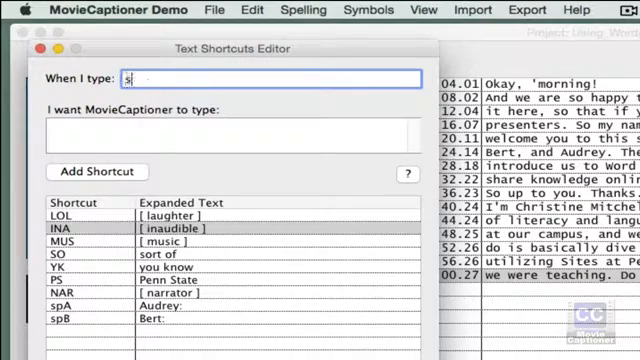
type("pA")
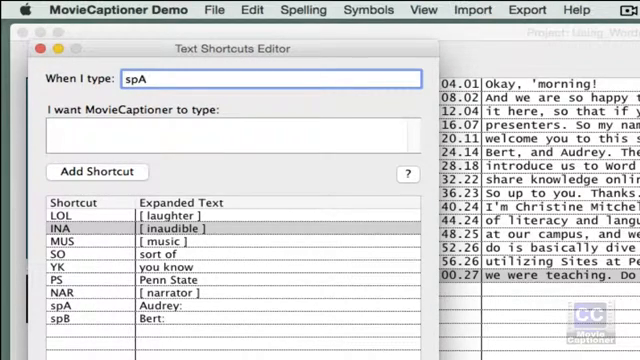
left_click(232, 132)
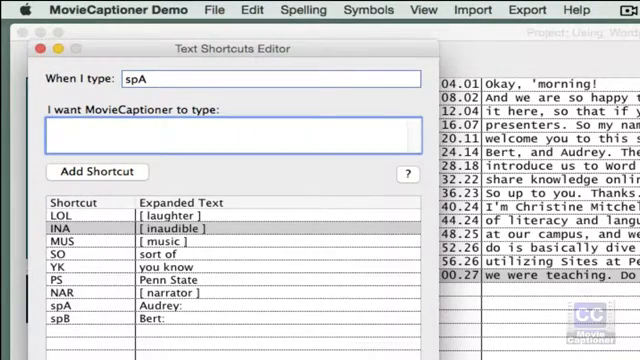
type("Audre")
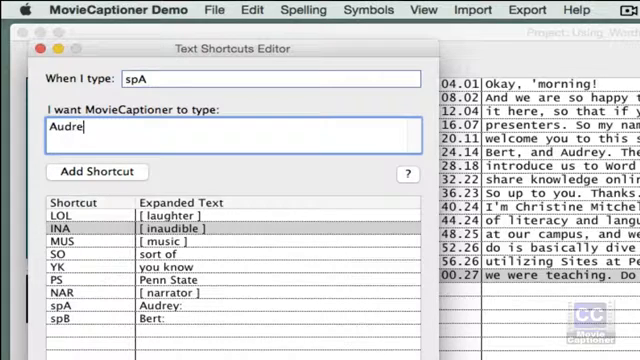
left_click(96, 172)
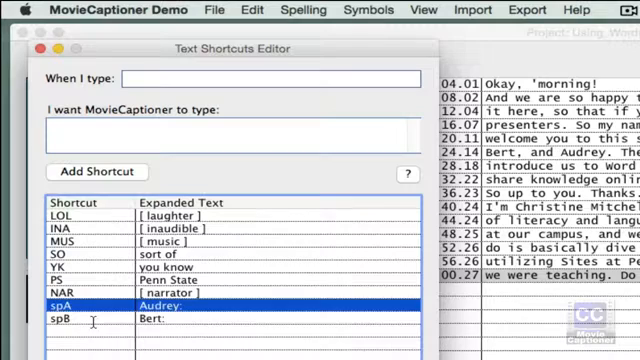
left_click(70, 320)
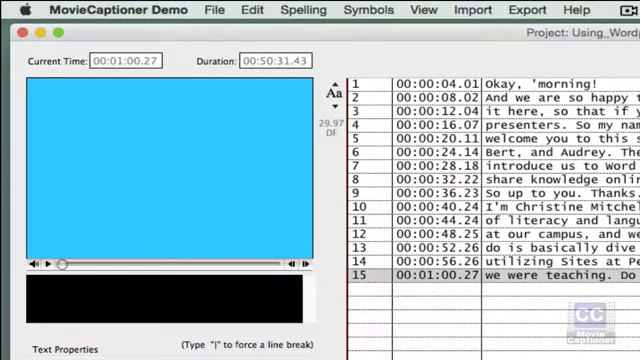
mouse_move(150, 308)
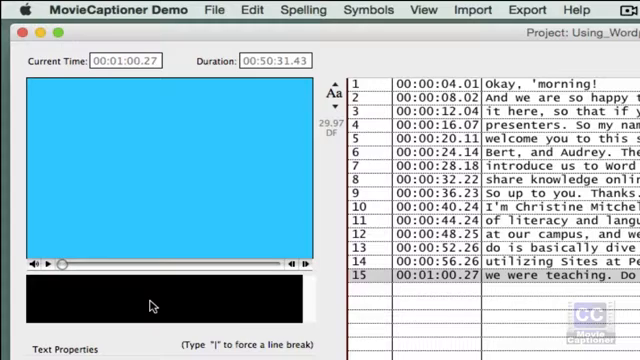
mouse_move(150, 304)
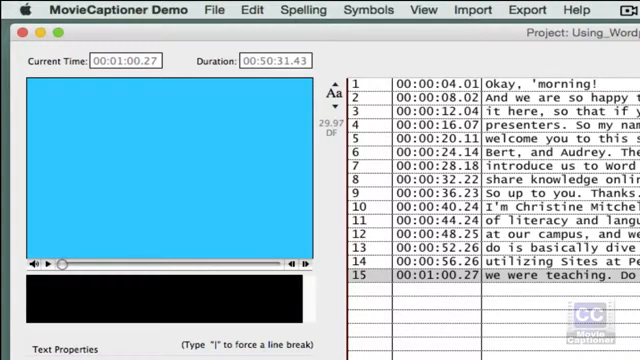
Expand shortcuts MUS, LOL, spB, SO, YK into [ music ] [ laughter ] Bert: sort of you know, then Penn State.
type("[ music ]")
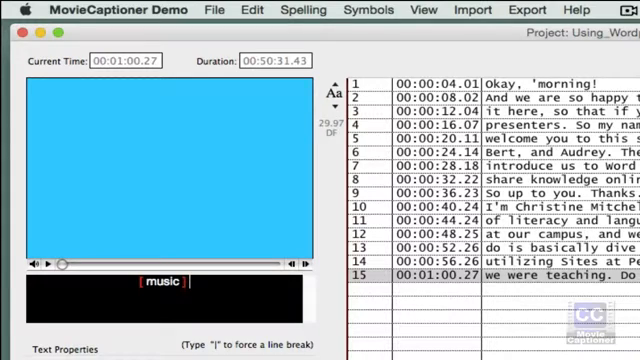
type("L")
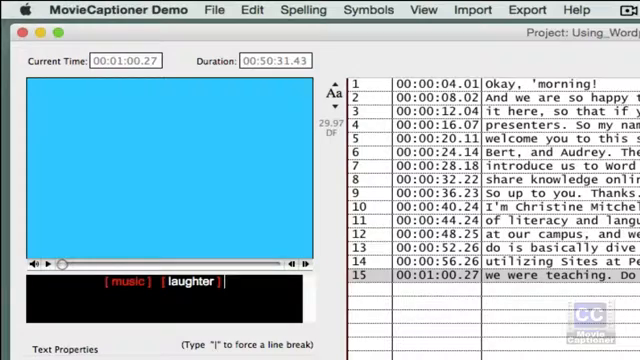
type("sp")
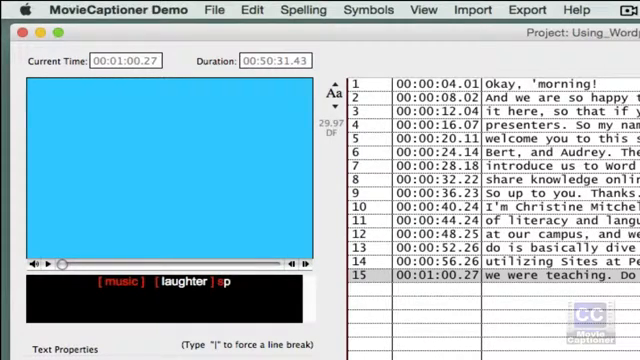
type("Bert:")
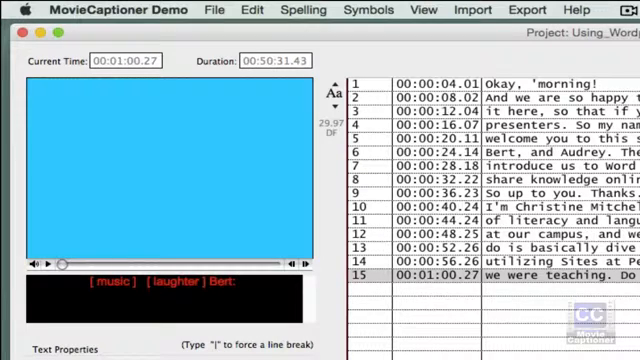
type("S")
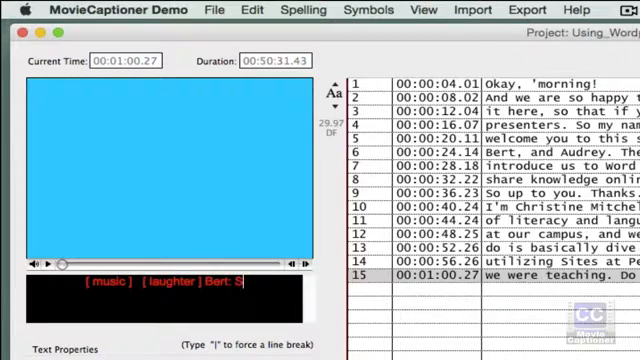
type("ort of")
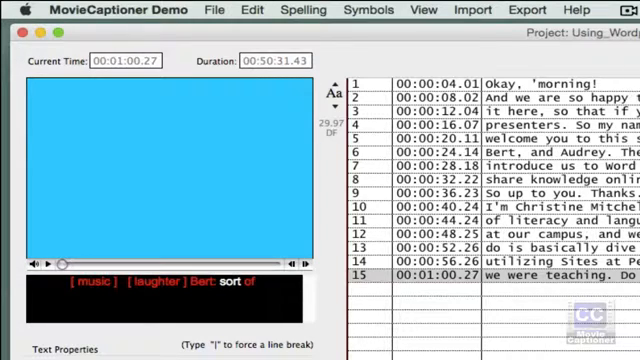
type("YK")
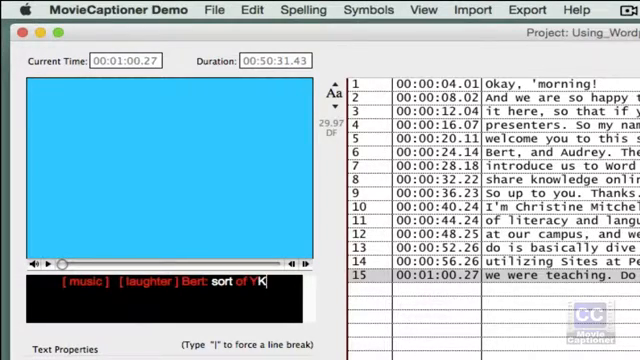
type("ou know")
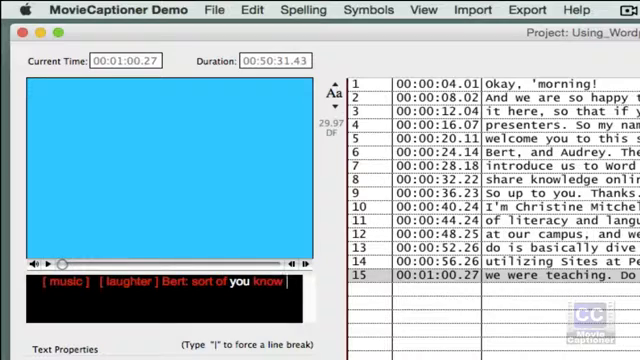
type("Penn State")
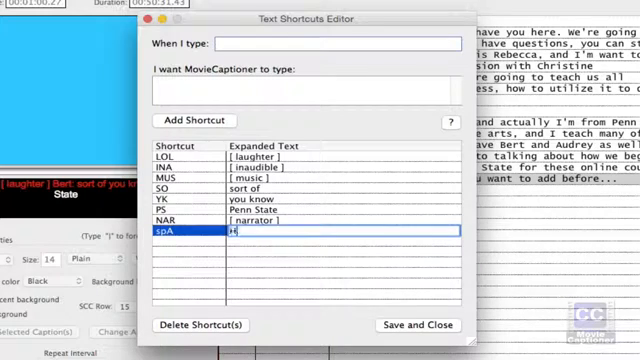
Replace spA's expanded text Audrey with Harold:.
type("Harold:")
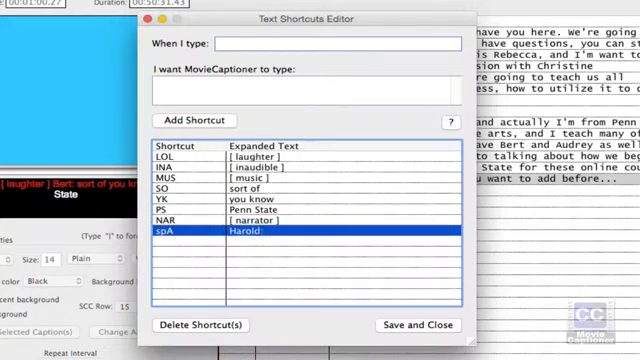